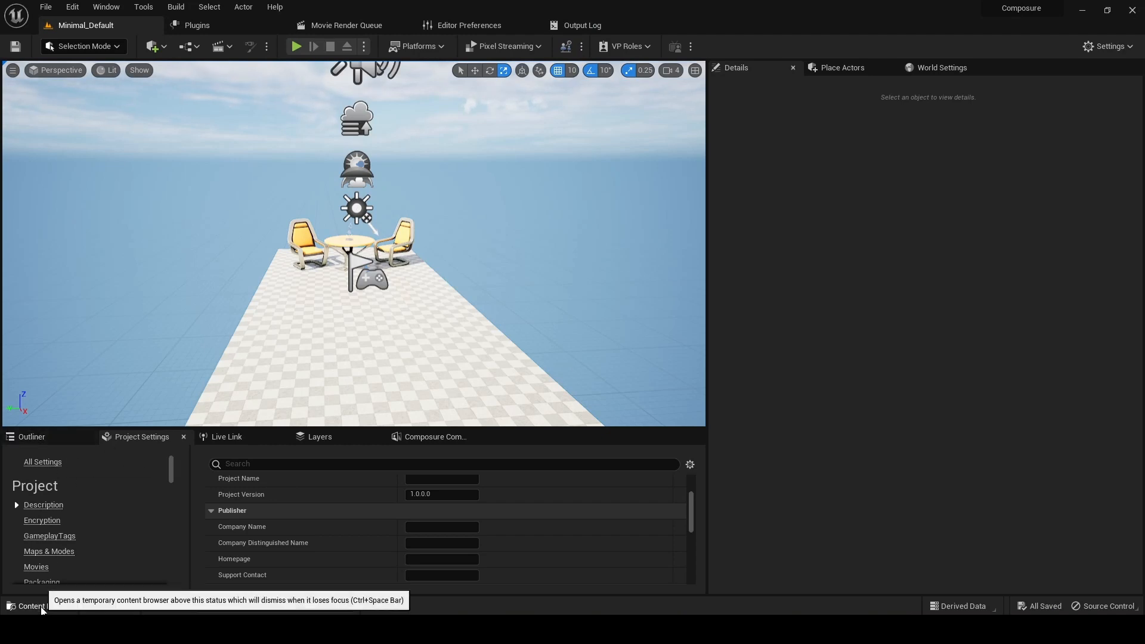
Bring up the Content Drawer on the StarterContent Maps folder showing Minimal_Default
left_click(25, 606)
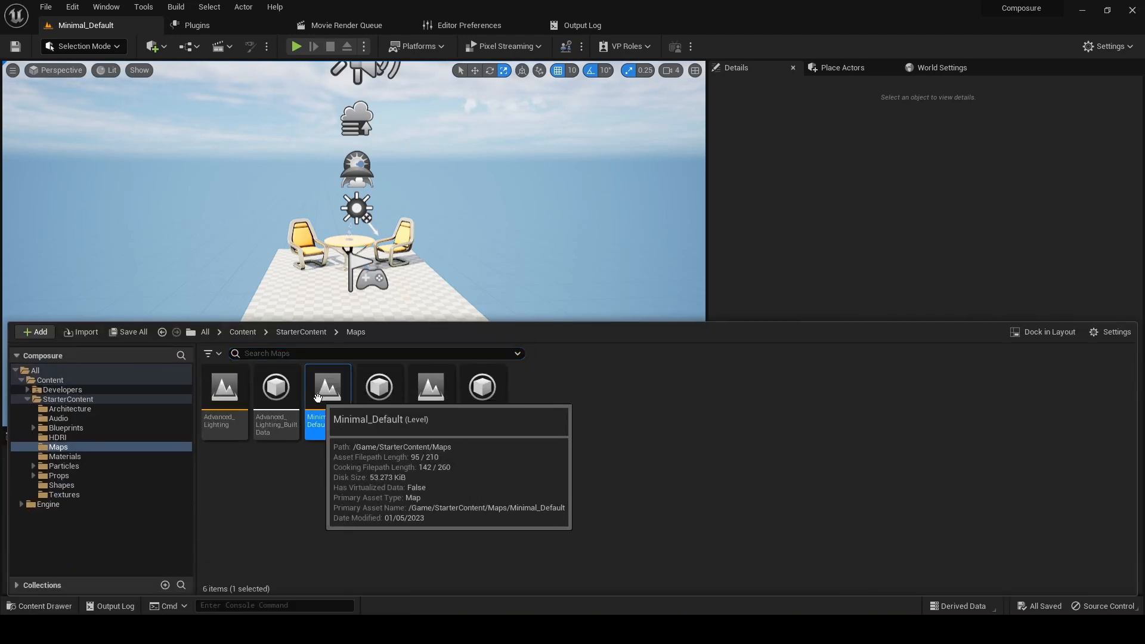
mouse_move(74, 449)
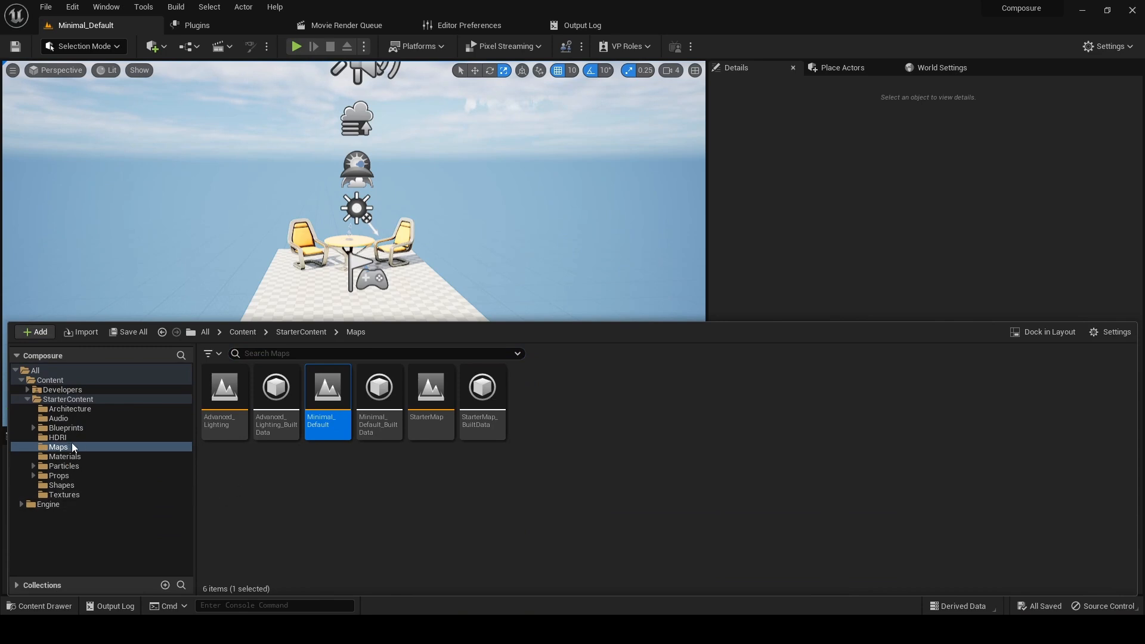
mouse_move(232, 475)
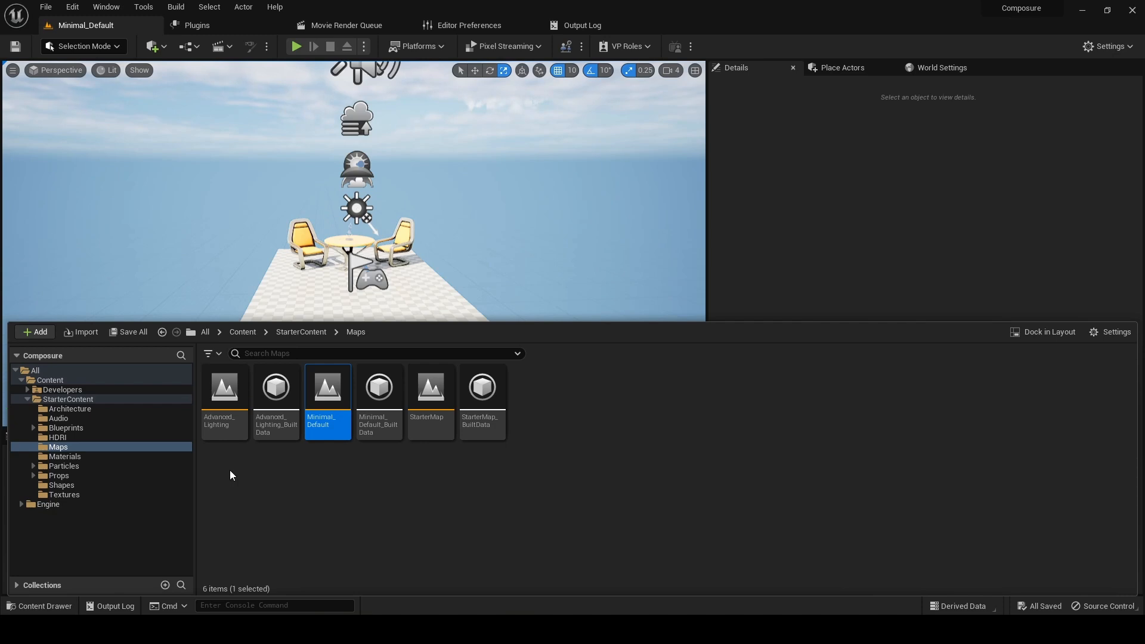
mouse_move(57, 446)
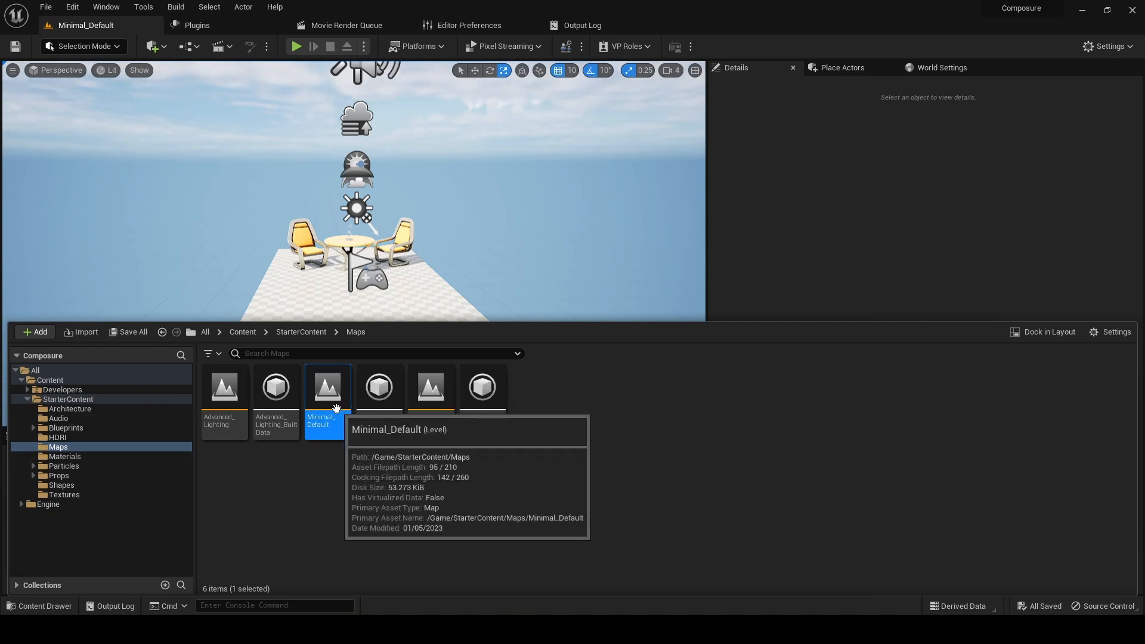
mouse_move(146, 527)
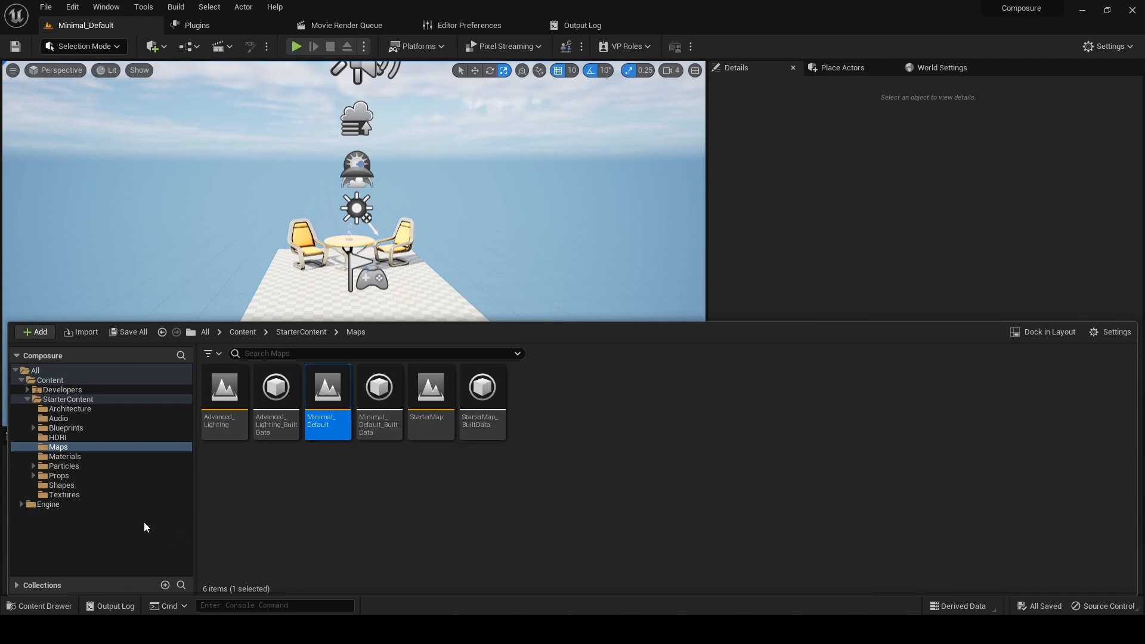
Filter Project Settings for 'alpha' and set post-processing alpha support to Linear color space only
left_click(372, 353)
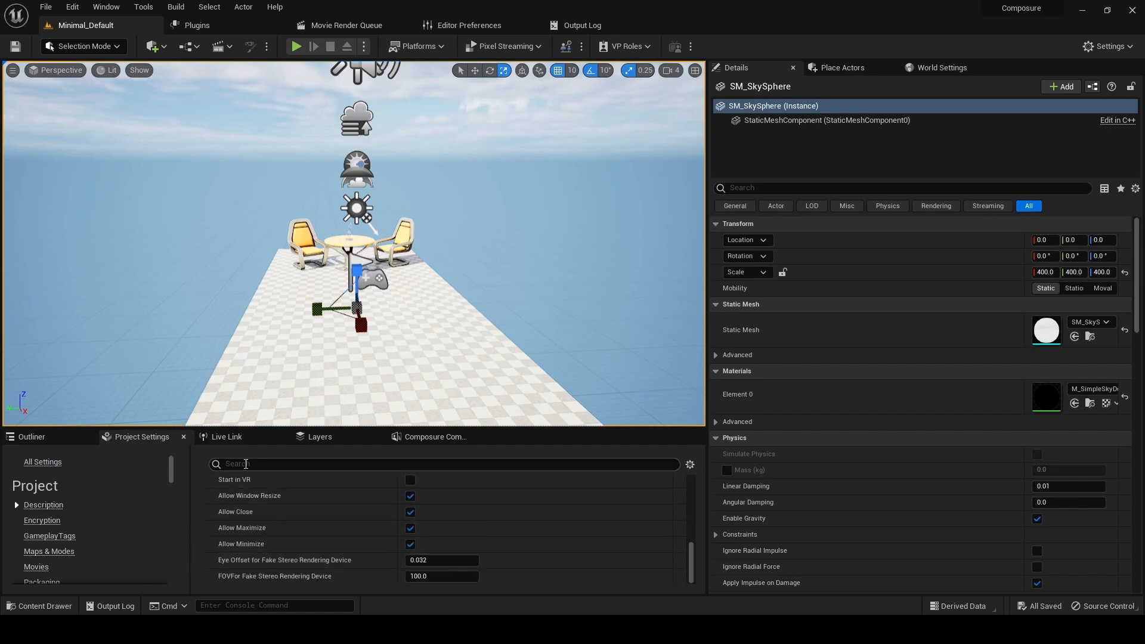
type("alpha")
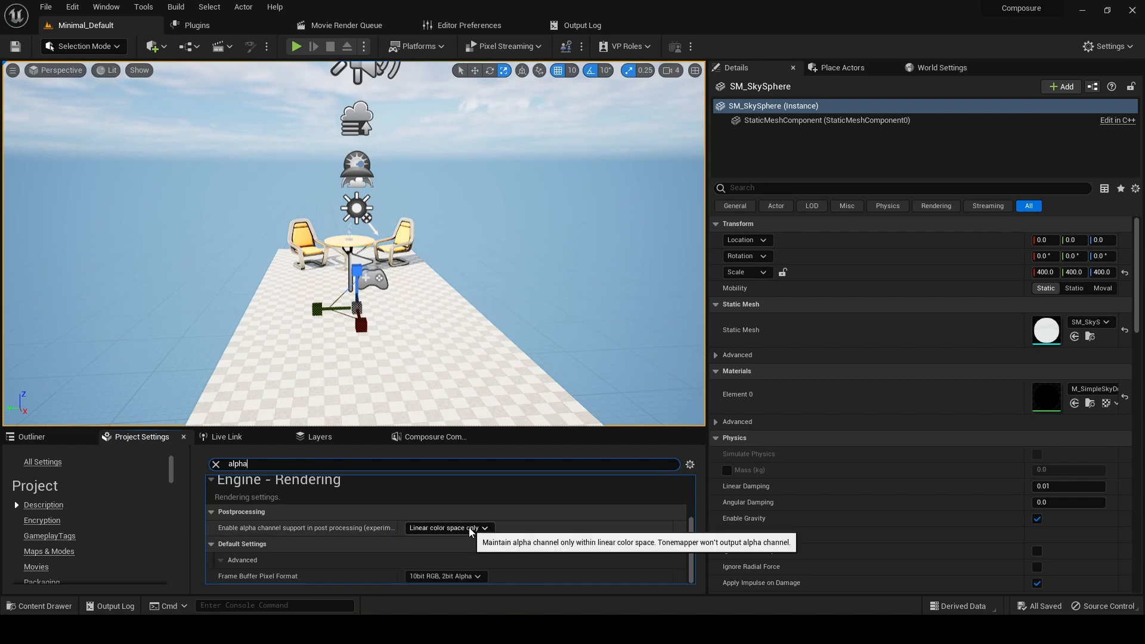
left_click(339, 383)
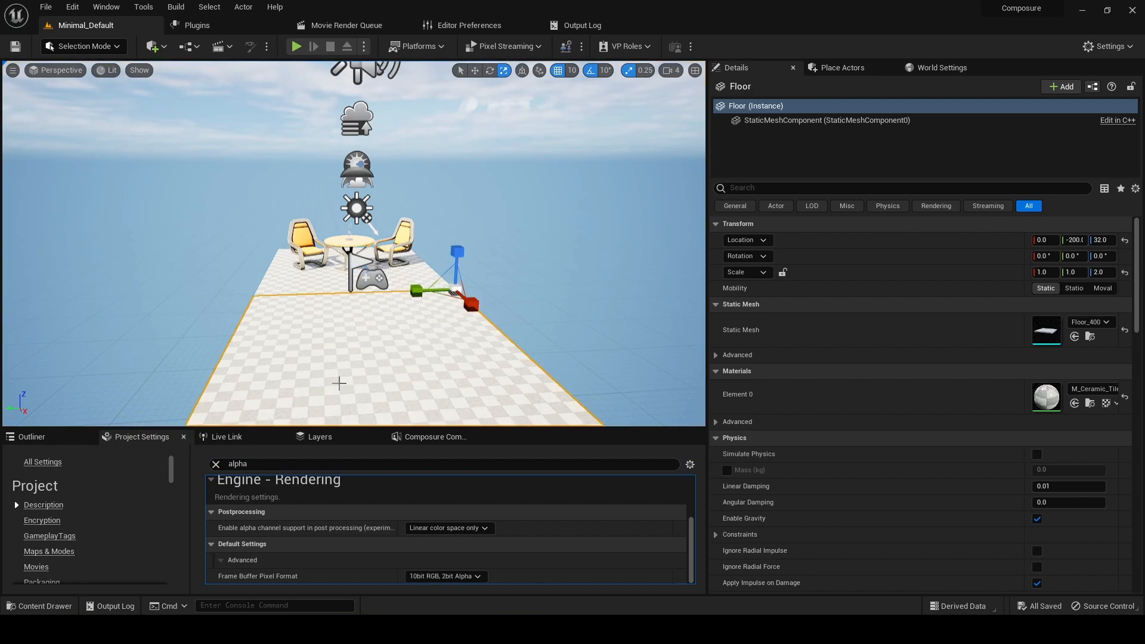
mouse_move(313, 331)
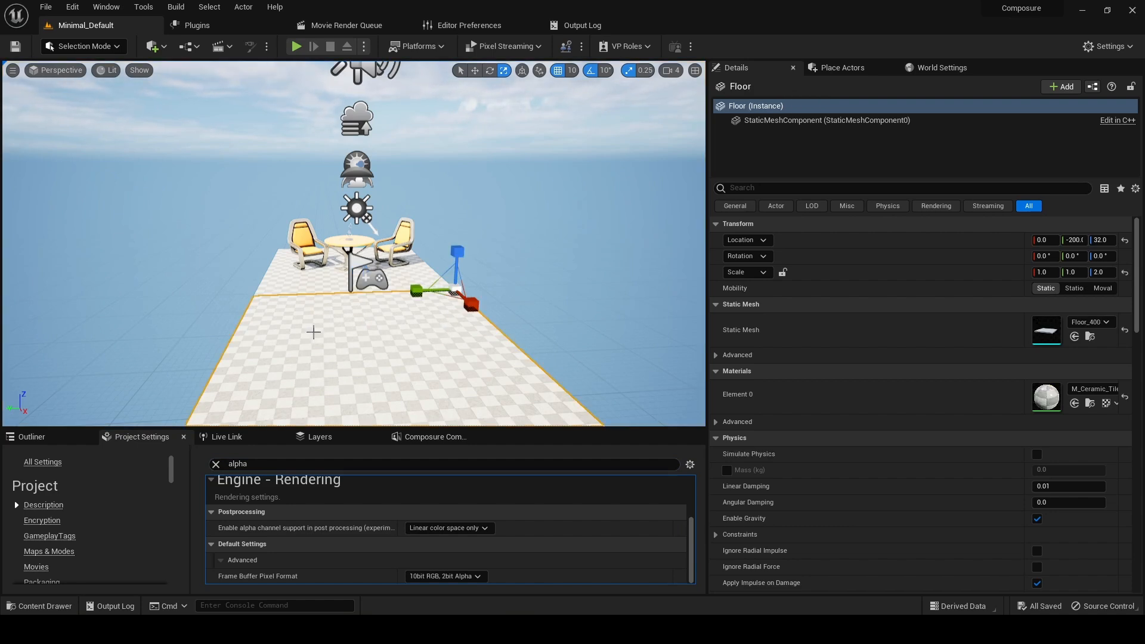
mouse_move(609, 333)
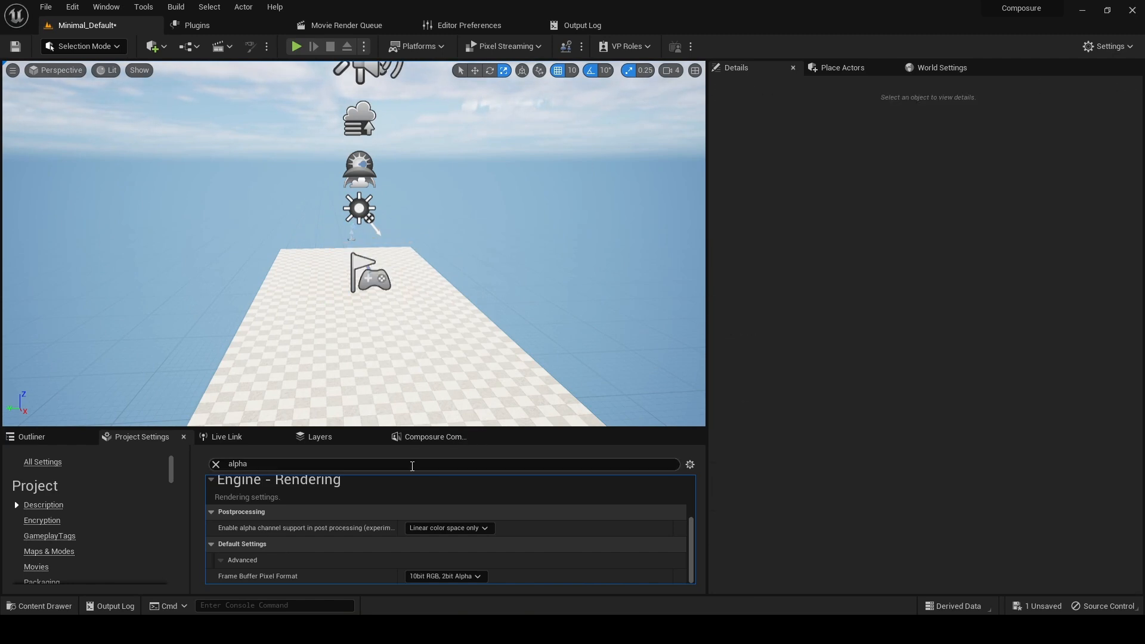
Remove the furniture, enlarge and thicken the Floor slab, and add white cubes behind it
left_click(843, 67)
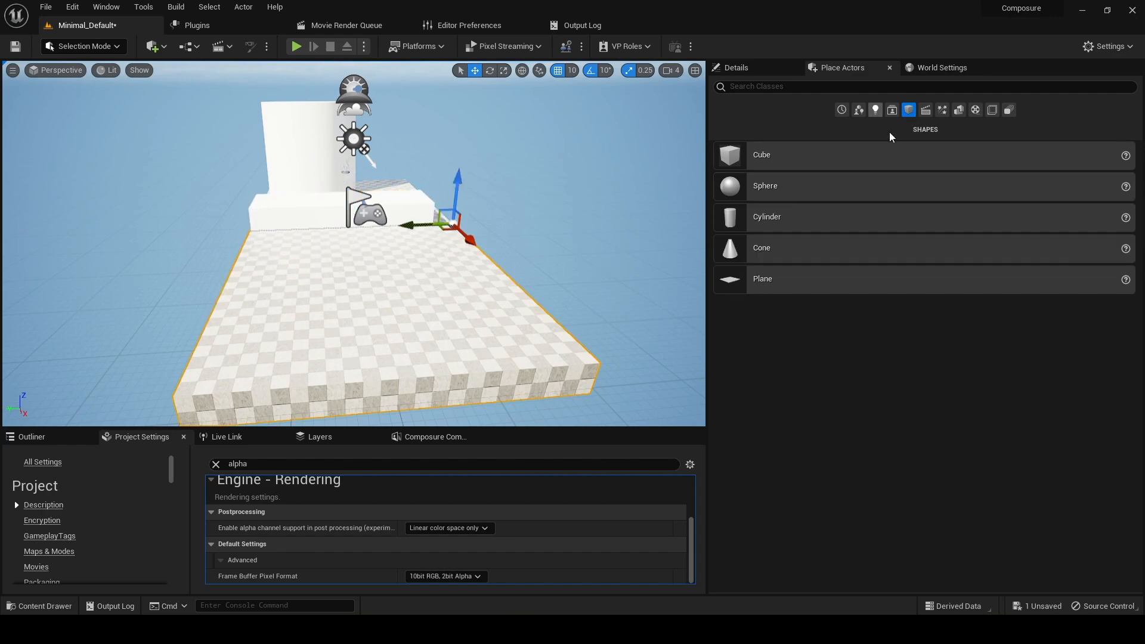
left_click(738, 67)
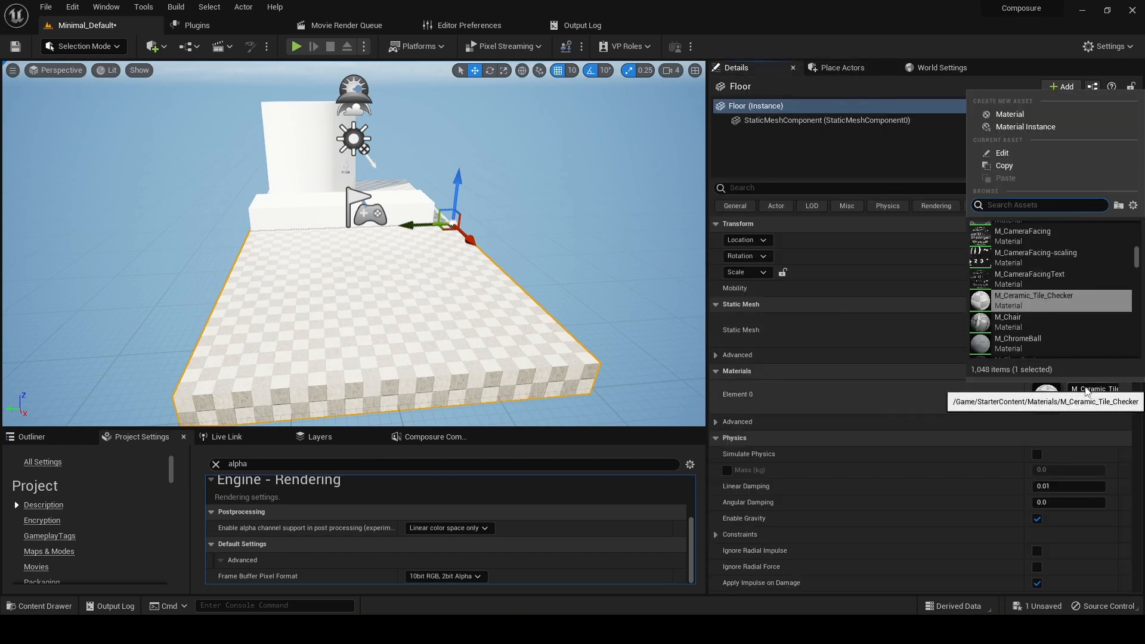
Assign the M_Metal_Steel material to the floor's Element 0 via a 'metal' search
type("metal")
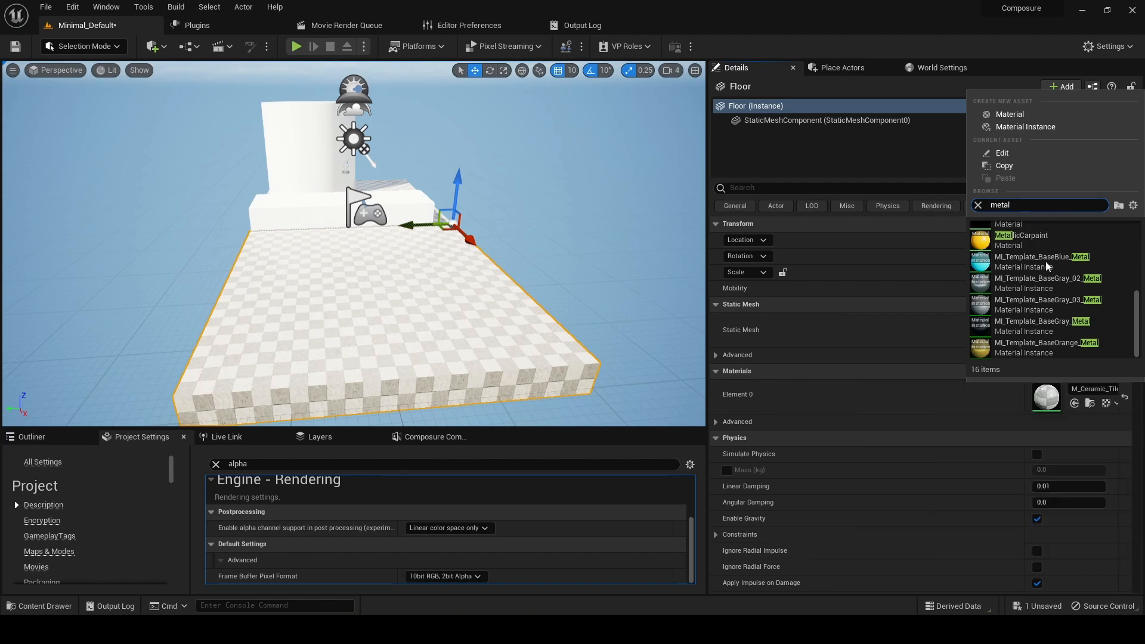
left_click(1017, 243)
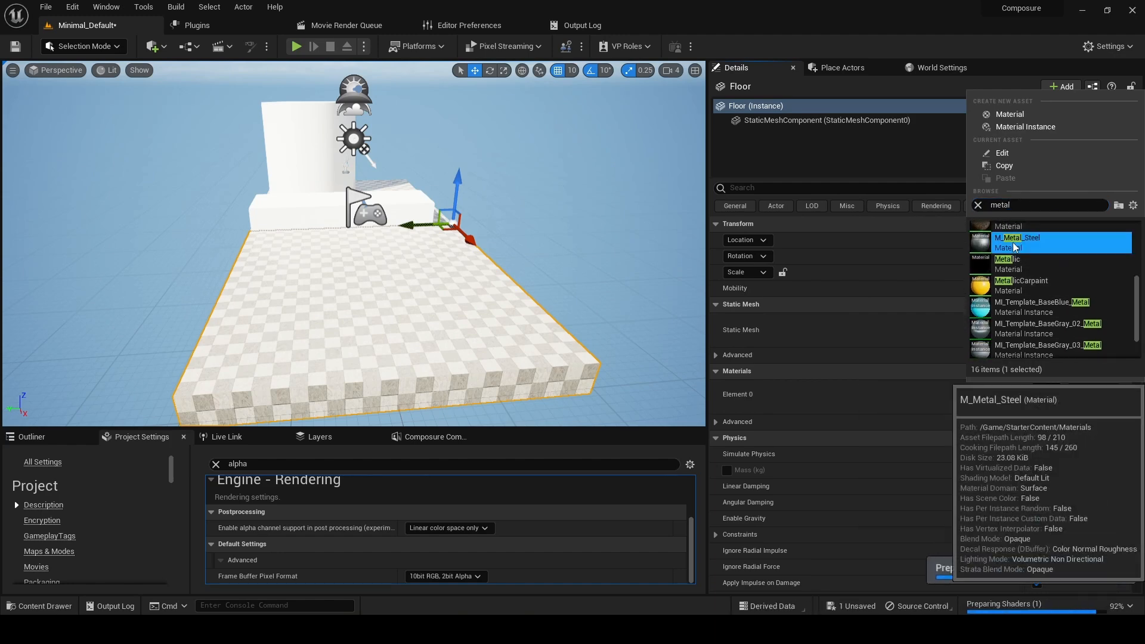
left_click(1016, 237)
type("f")
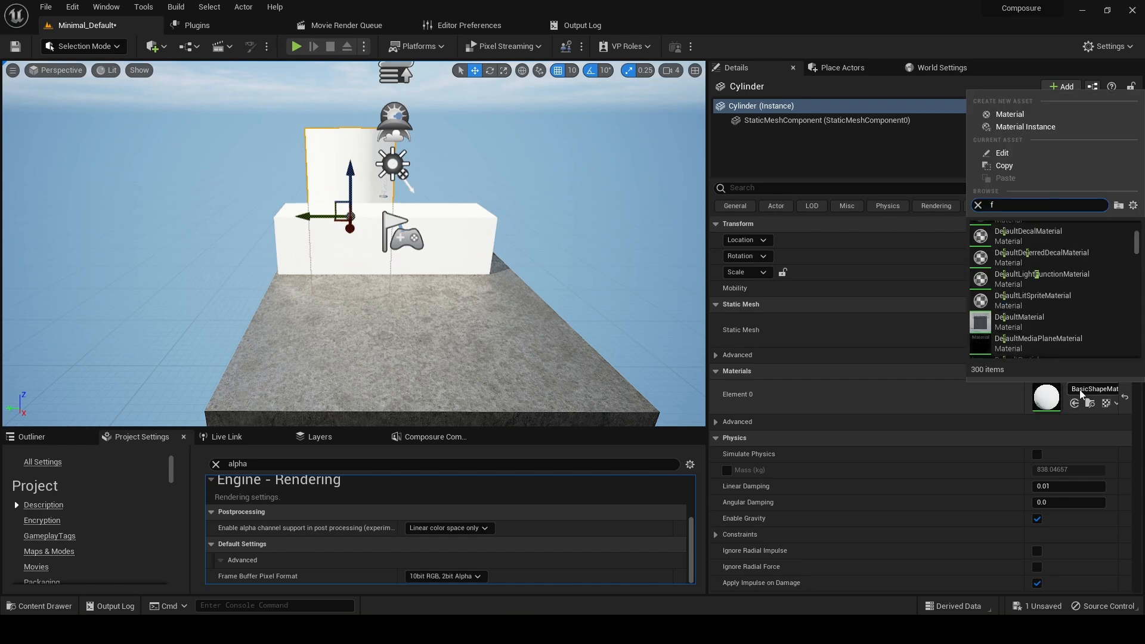
Assign a foliage material to the cylinder and add the SM_Statue mesh with M_StatueGlass
type("oliage")
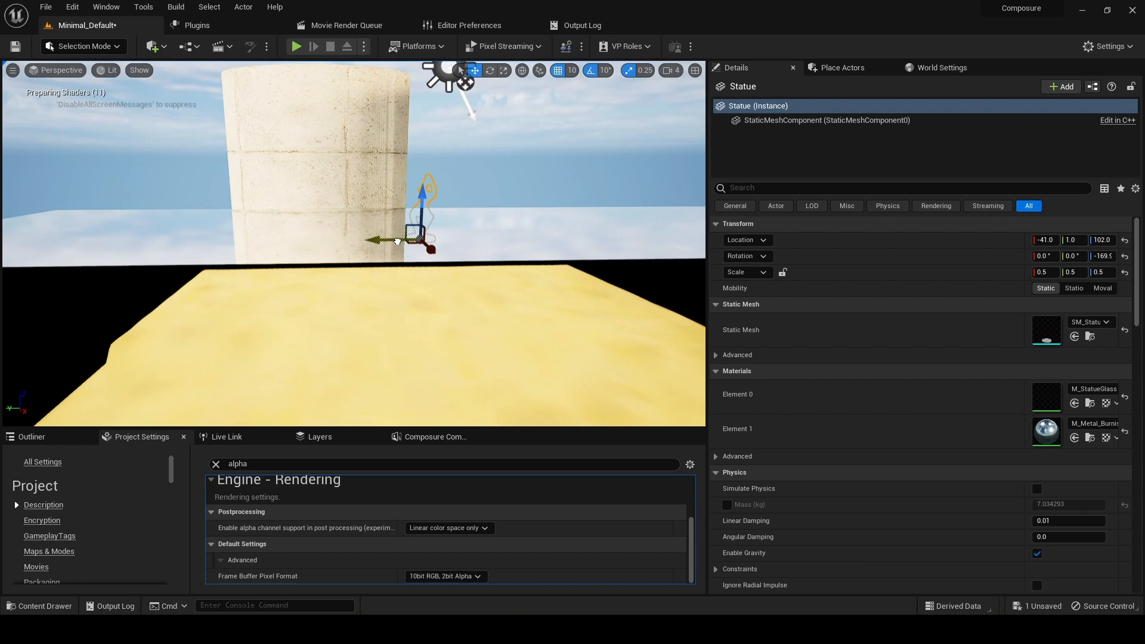
Move the glass statue beside the cylinder and scale the cylinder to 1, 2.25, 4.5
left_click_drag(422, 201, 424, 164)
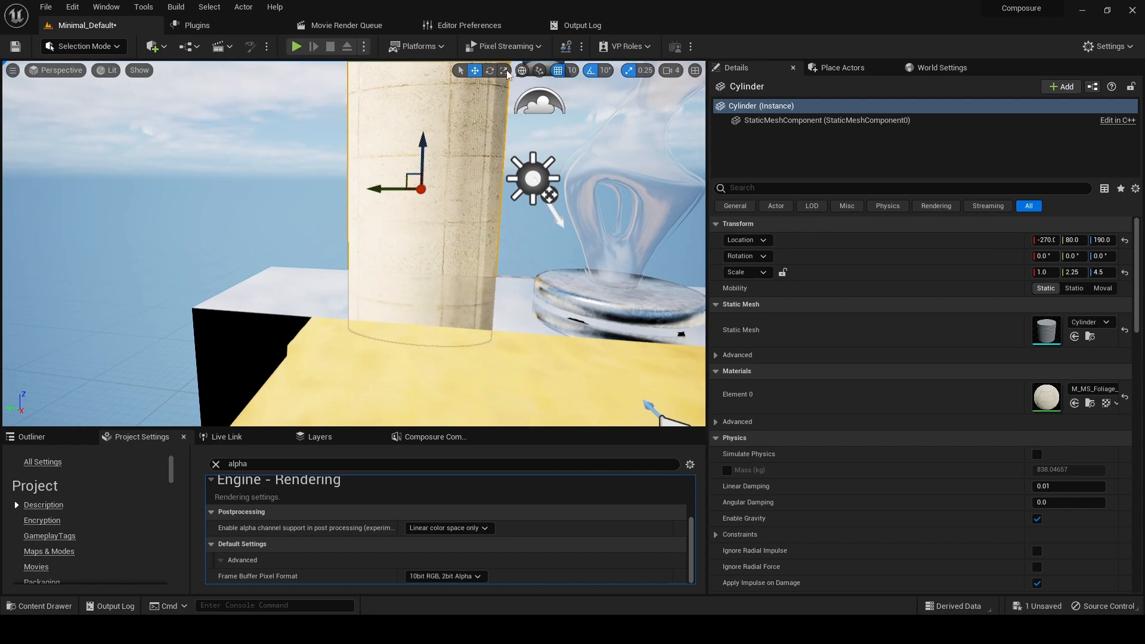
left_click(504, 71)
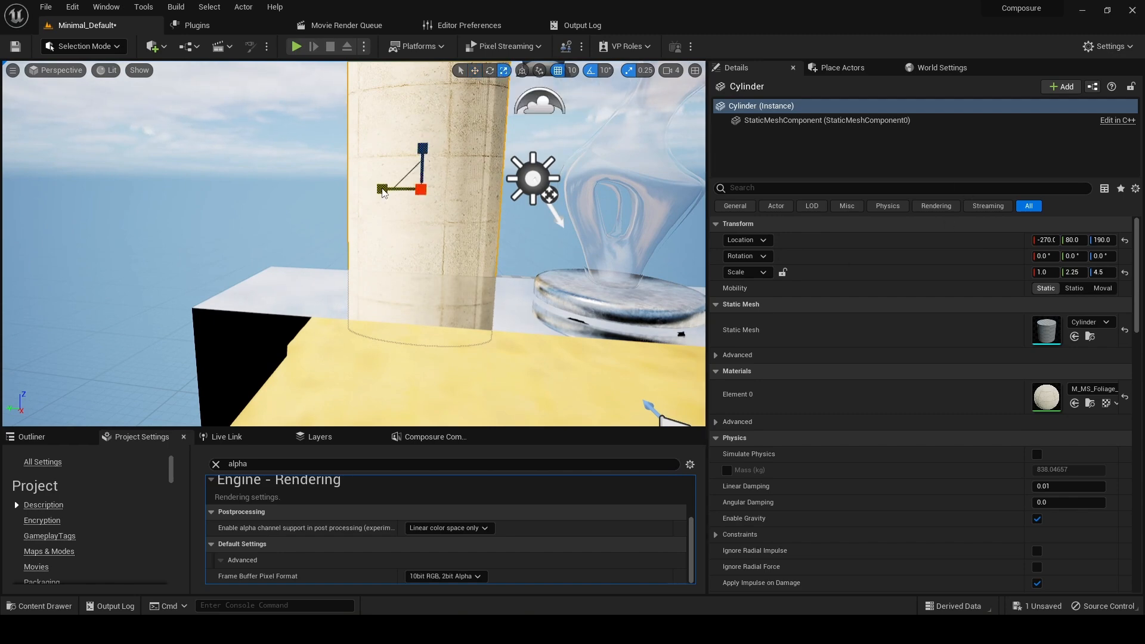